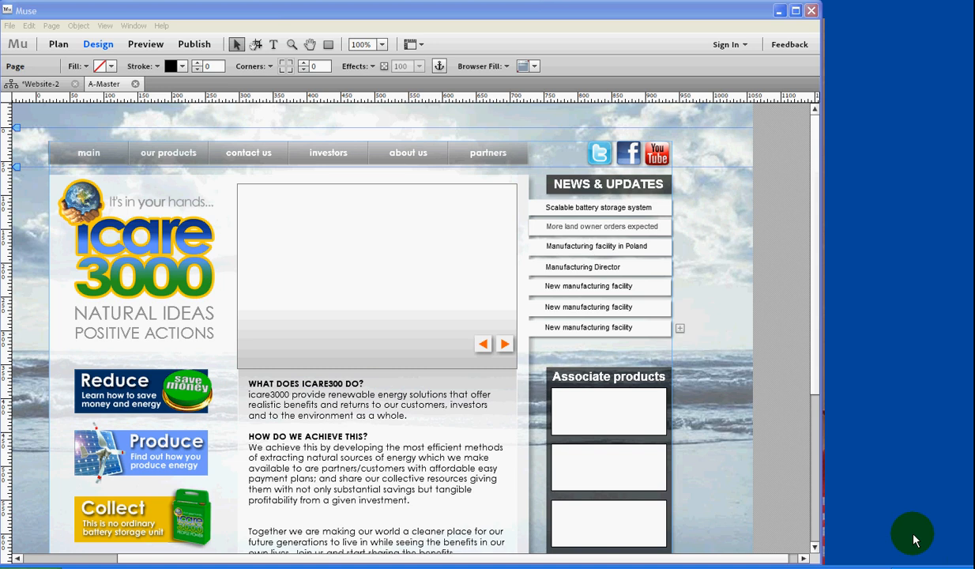
pyautogui.moveTo(816, 395)
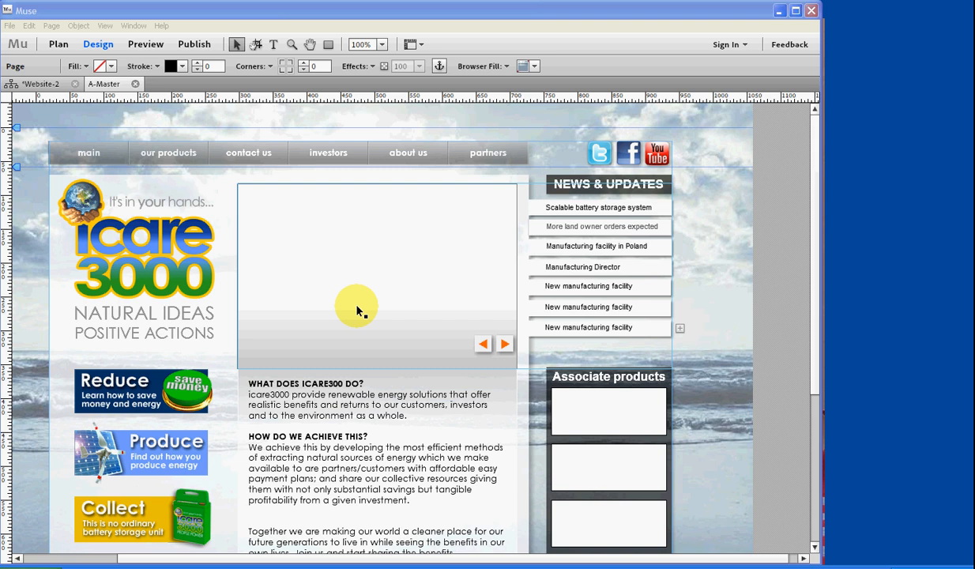
pyautogui.moveTo(342, 316)
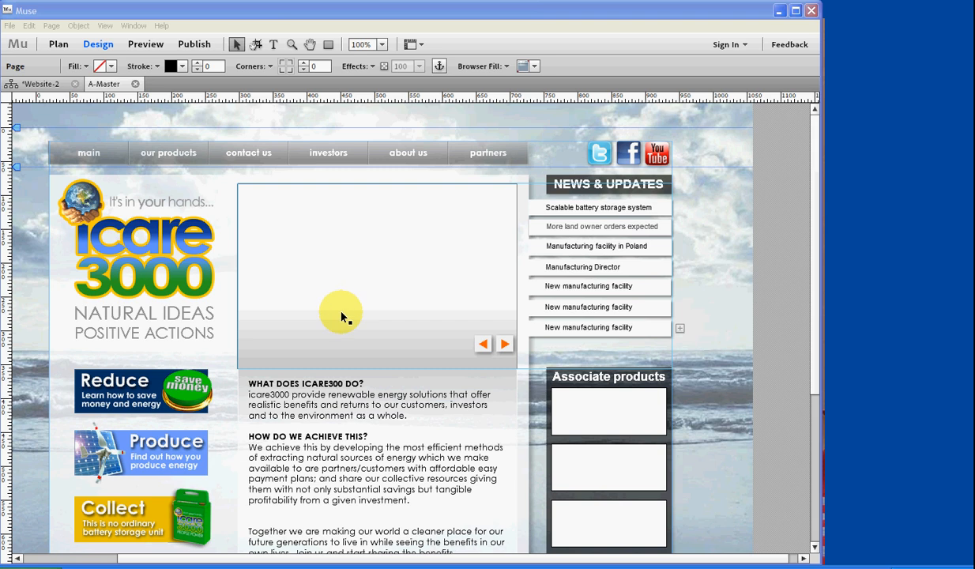
# - Paste the icare3000 article about more orders from land owners into the empty box
pyautogui.click(274, 44)
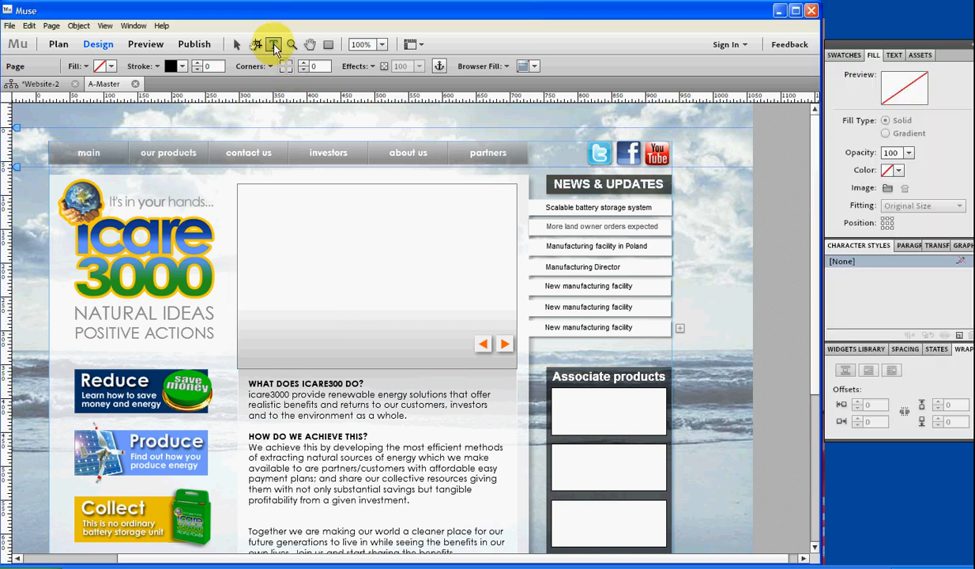
pyautogui.click(273, 44)
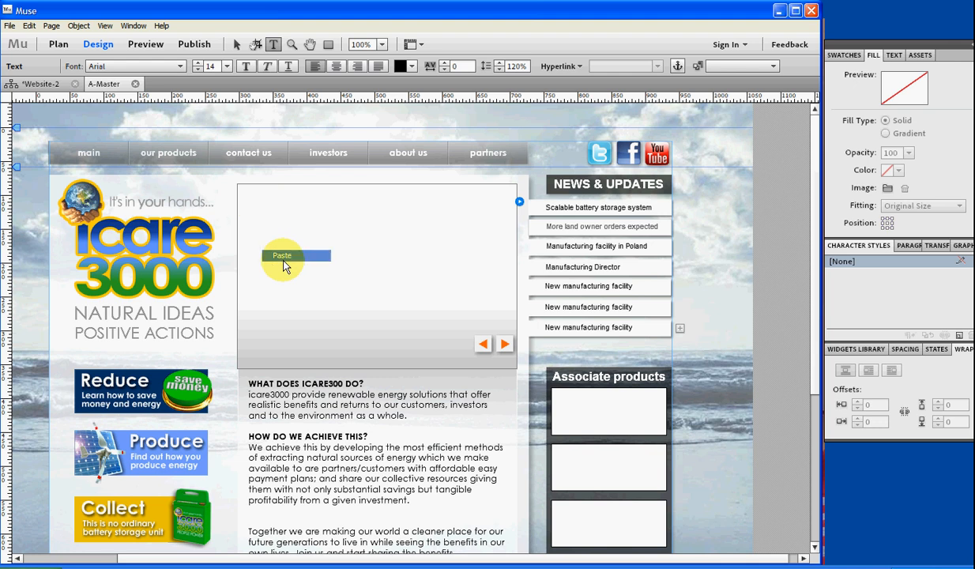
pyautogui.click(281, 255)
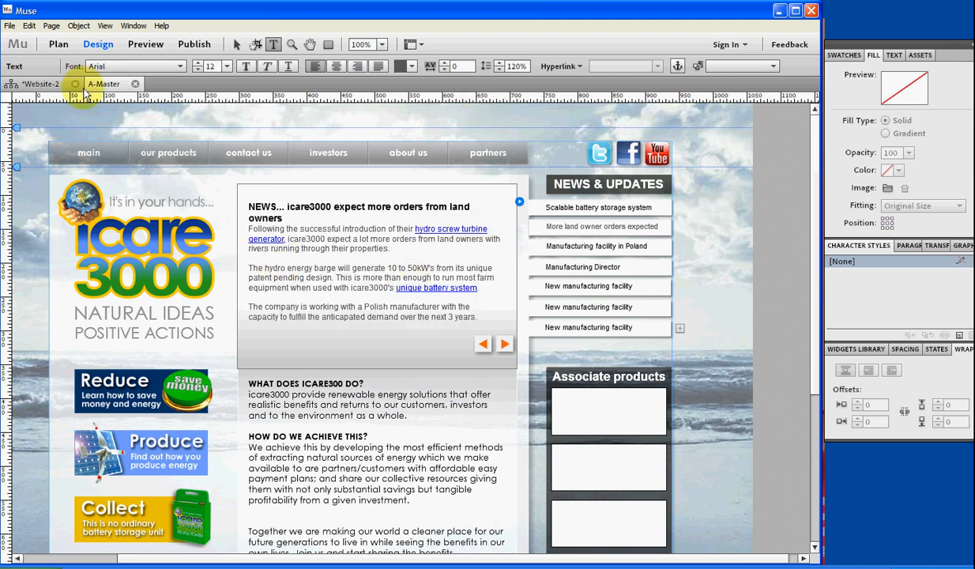
pyautogui.click(10, 25)
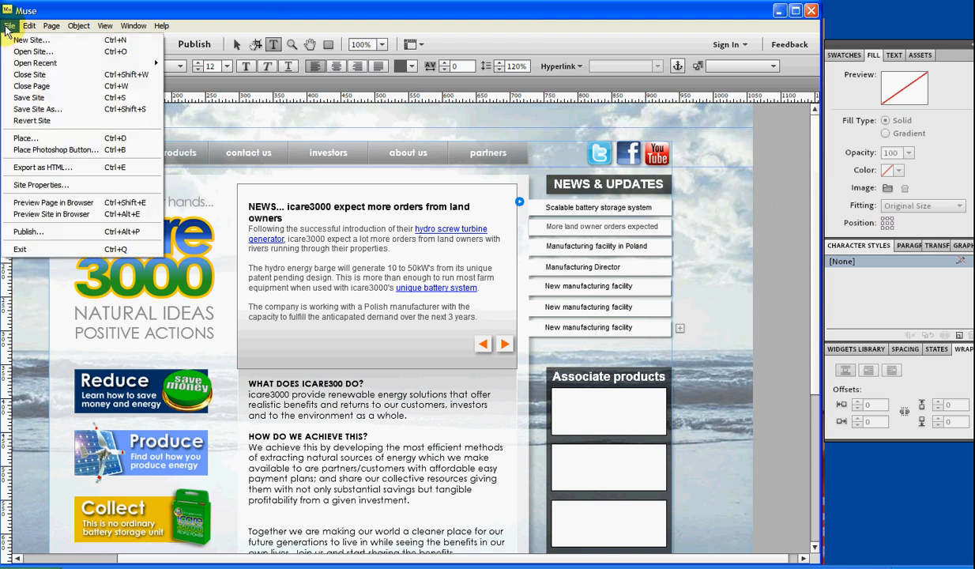
pyautogui.moveTo(41, 185)
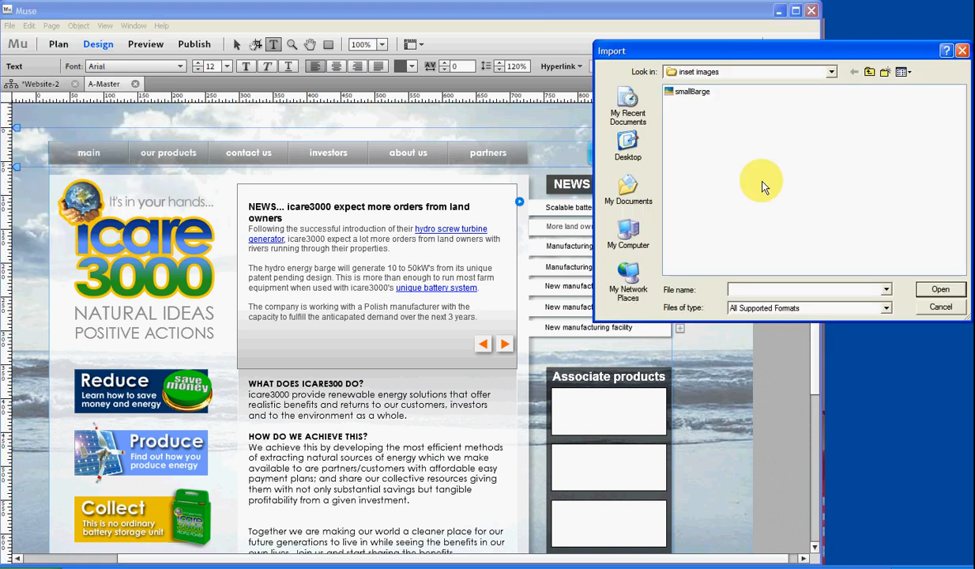
# - Import the smallBarge image file from the Place dialog
pyautogui.click(692, 91)
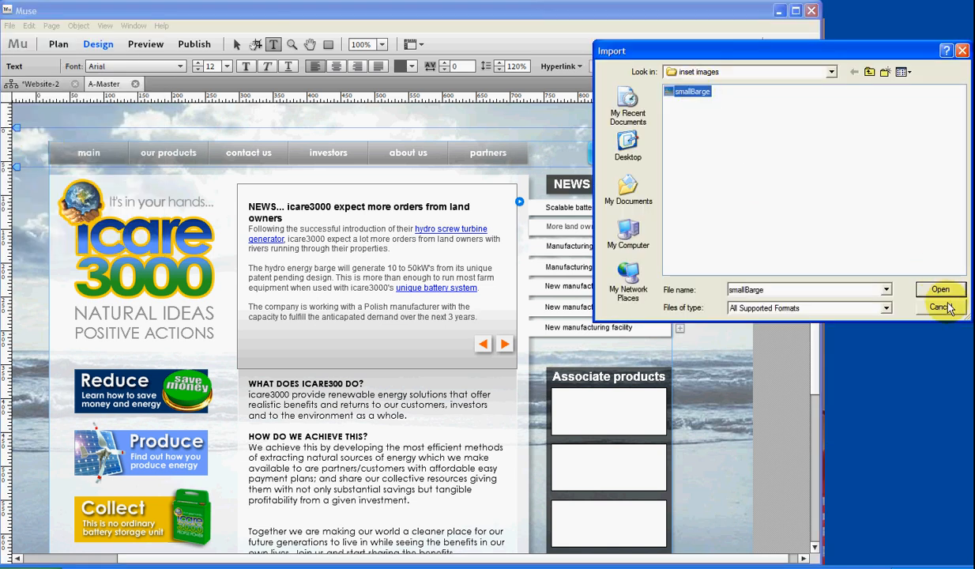
pyautogui.click(938, 307)
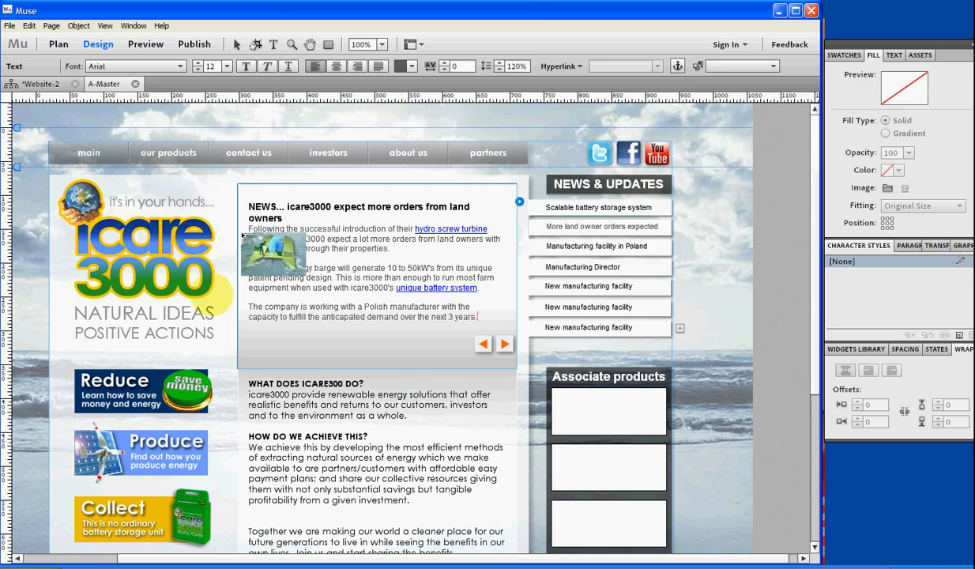
# - Place the barge image at the top of the page, then cut it to the clipboard
pyautogui.moveTo(273, 253); pyautogui.dragTo(368, 138)
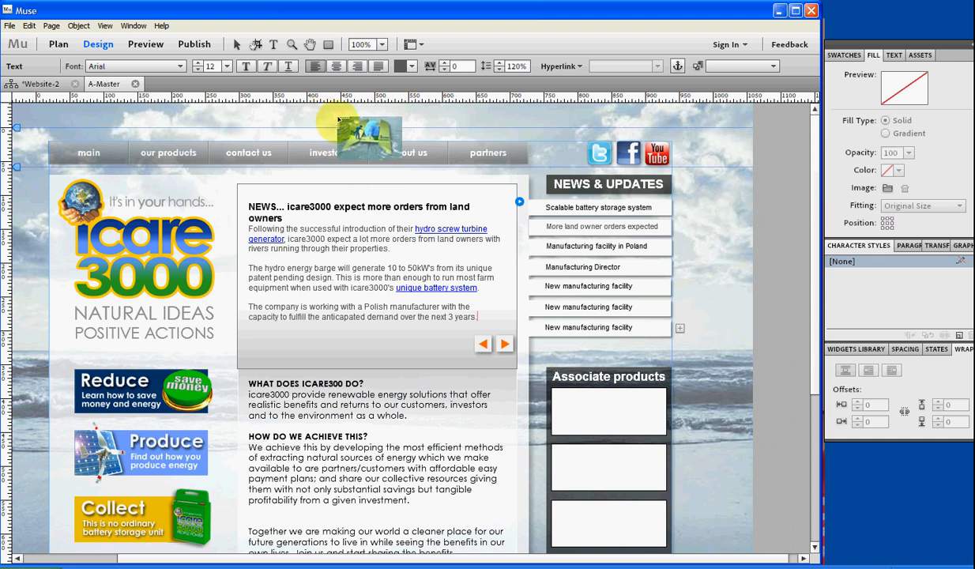
pyautogui.moveTo(368, 138); pyautogui.dragTo(316, 139)
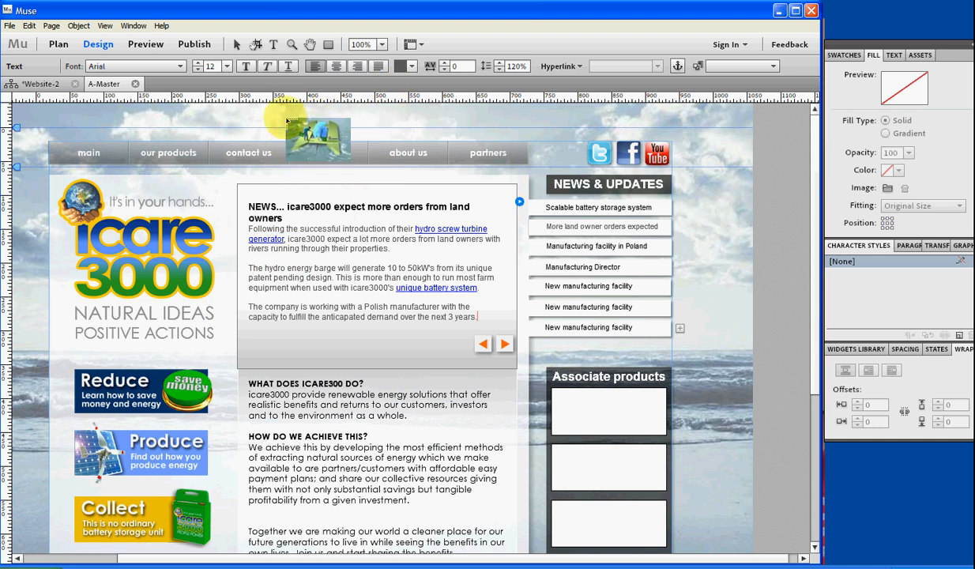
pyautogui.moveTo(318, 139); pyautogui.dragTo(662, 166)
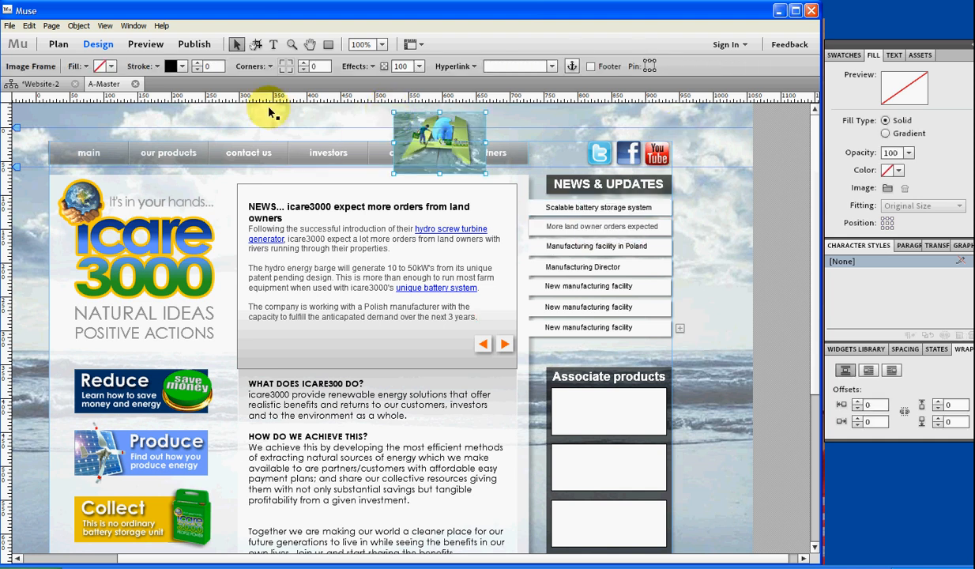
pyautogui.rightClick(439, 142)
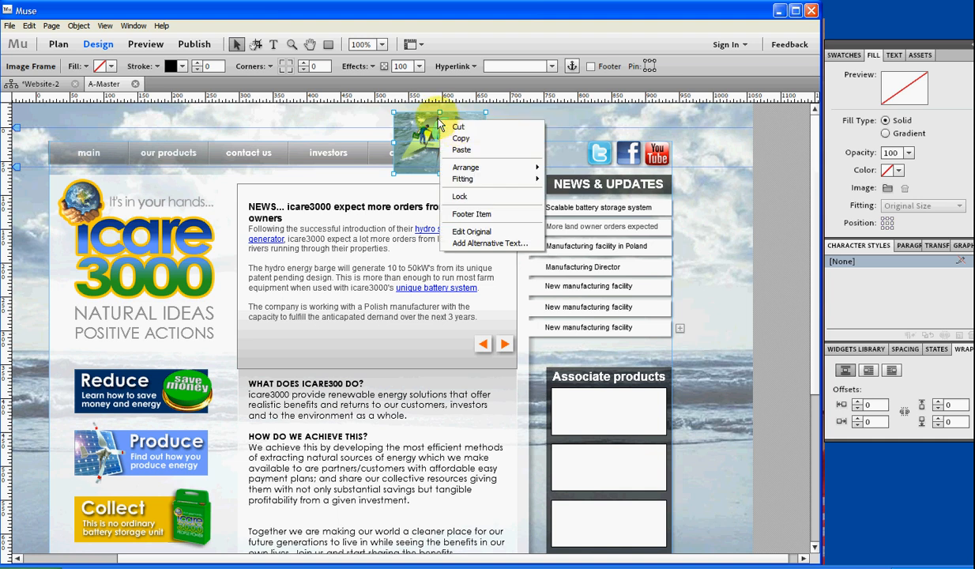
pyautogui.click(455, 131)
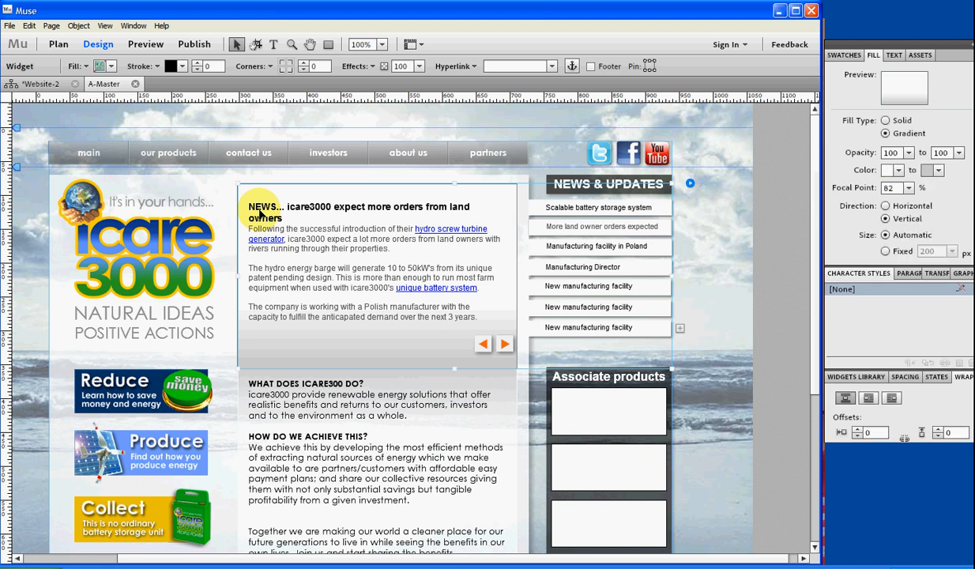
# - Select the news text box and put the cursor before the NEWS heading with the Text tool
pyautogui.click(274, 45)
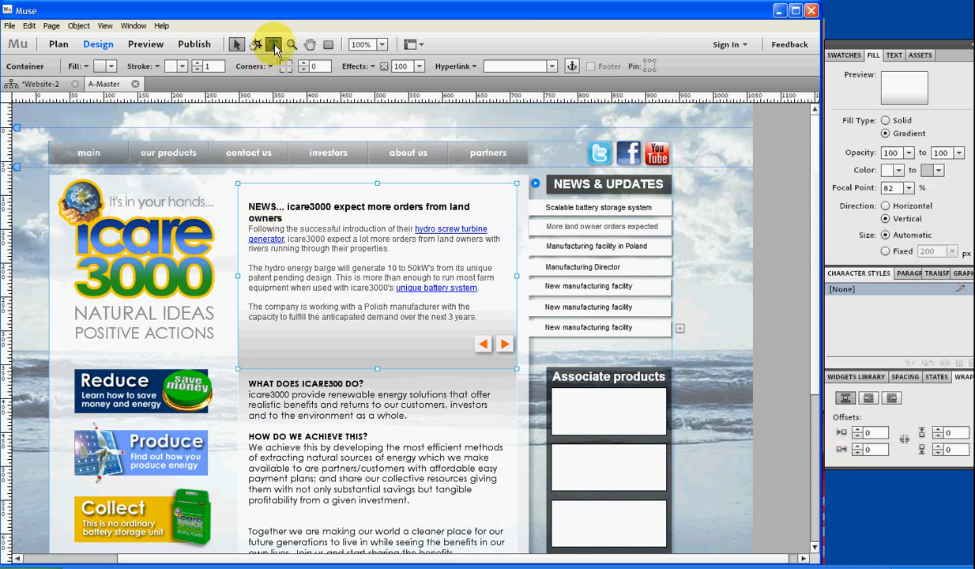
pyautogui.click(273, 44)
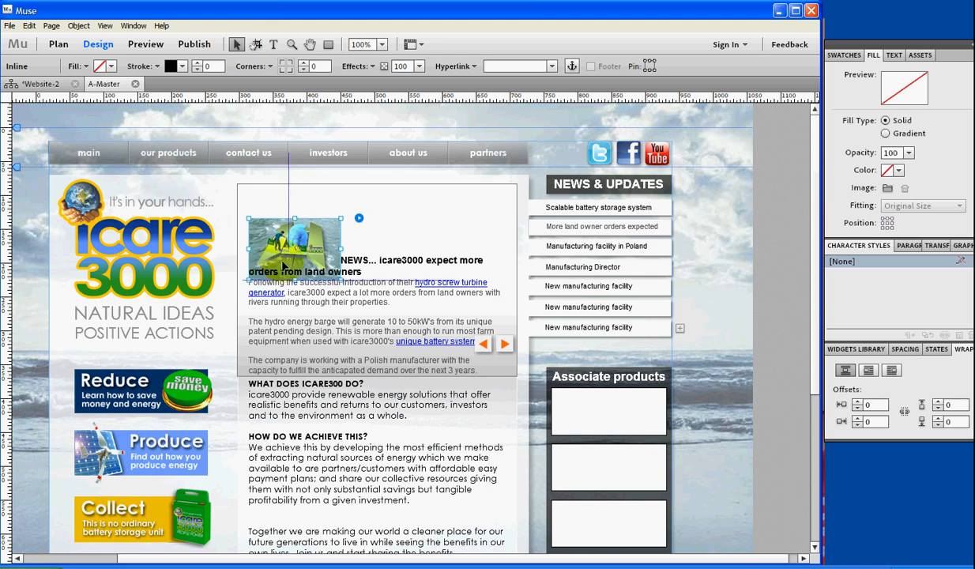
# - Nudge the inline barge image up and apply left text wrap around it
pyautogui.moveTo(294, 241); pyautogui.dragTo(294, 225)
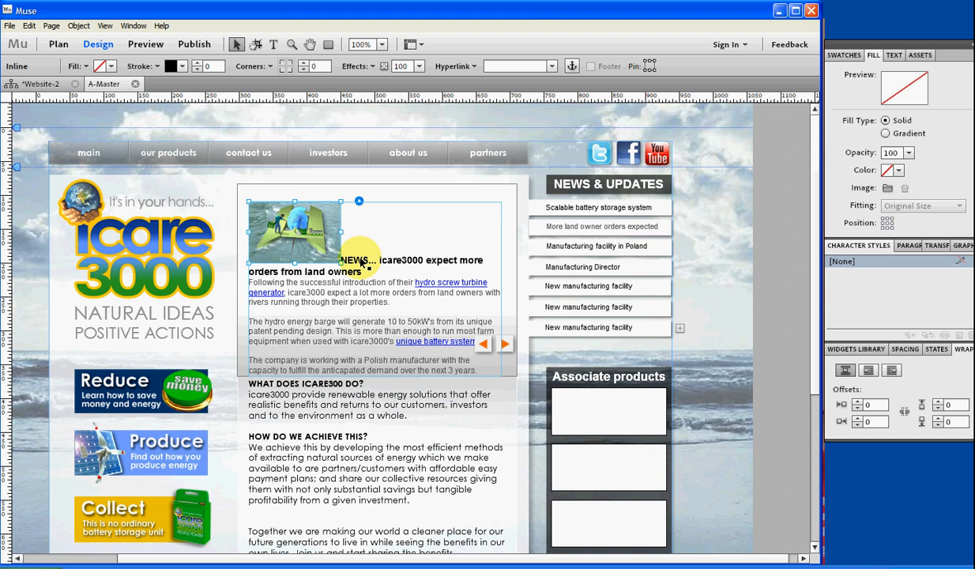
pyautogui.click(868, 370)
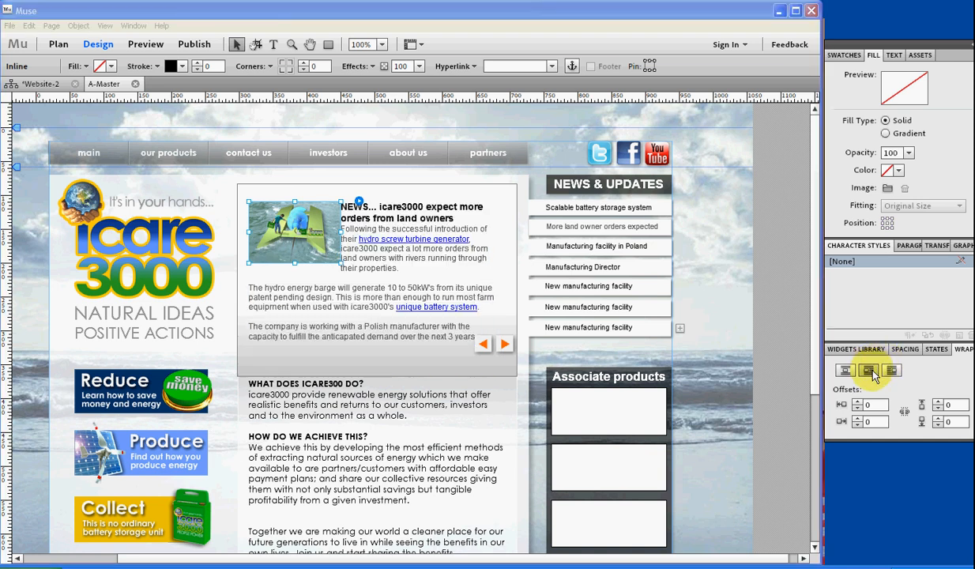